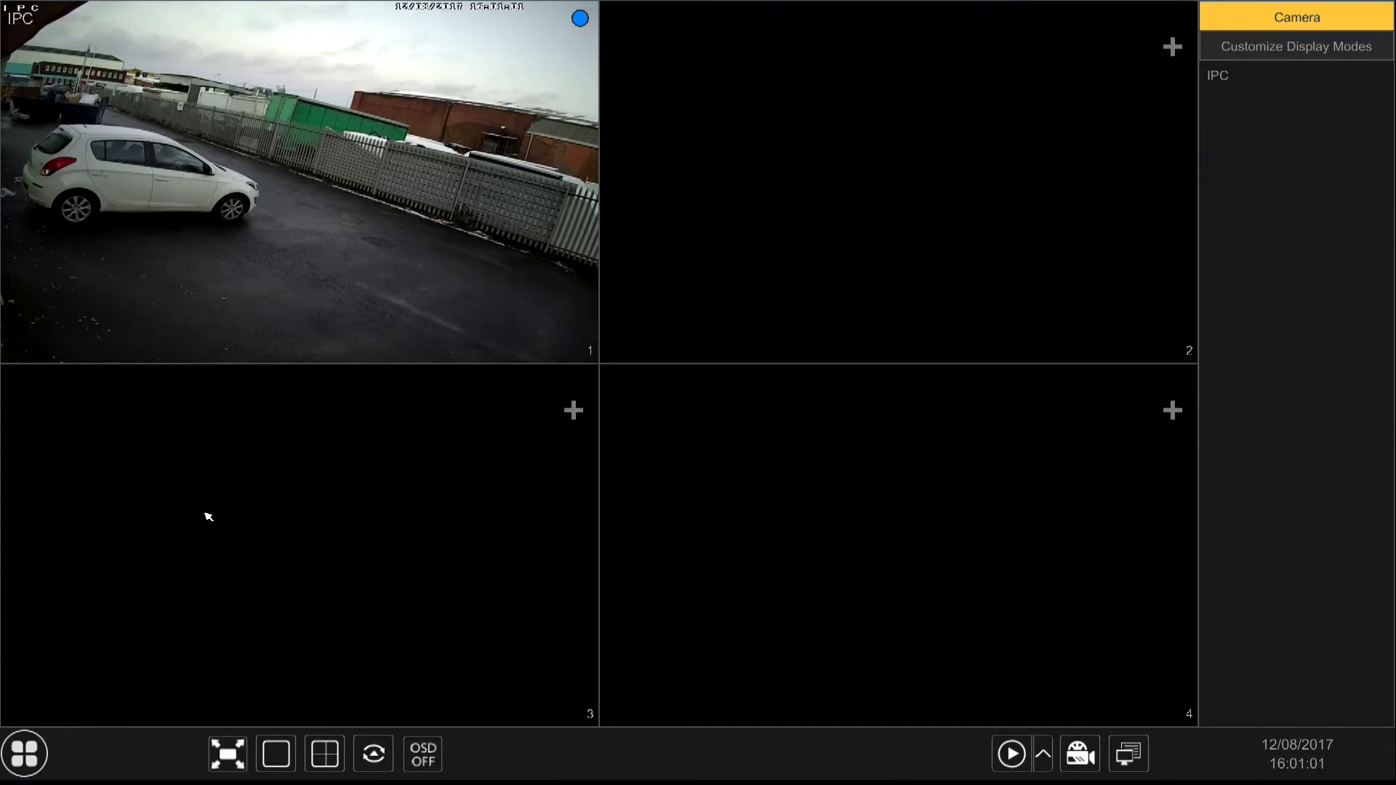
mouse_move(172, 544)
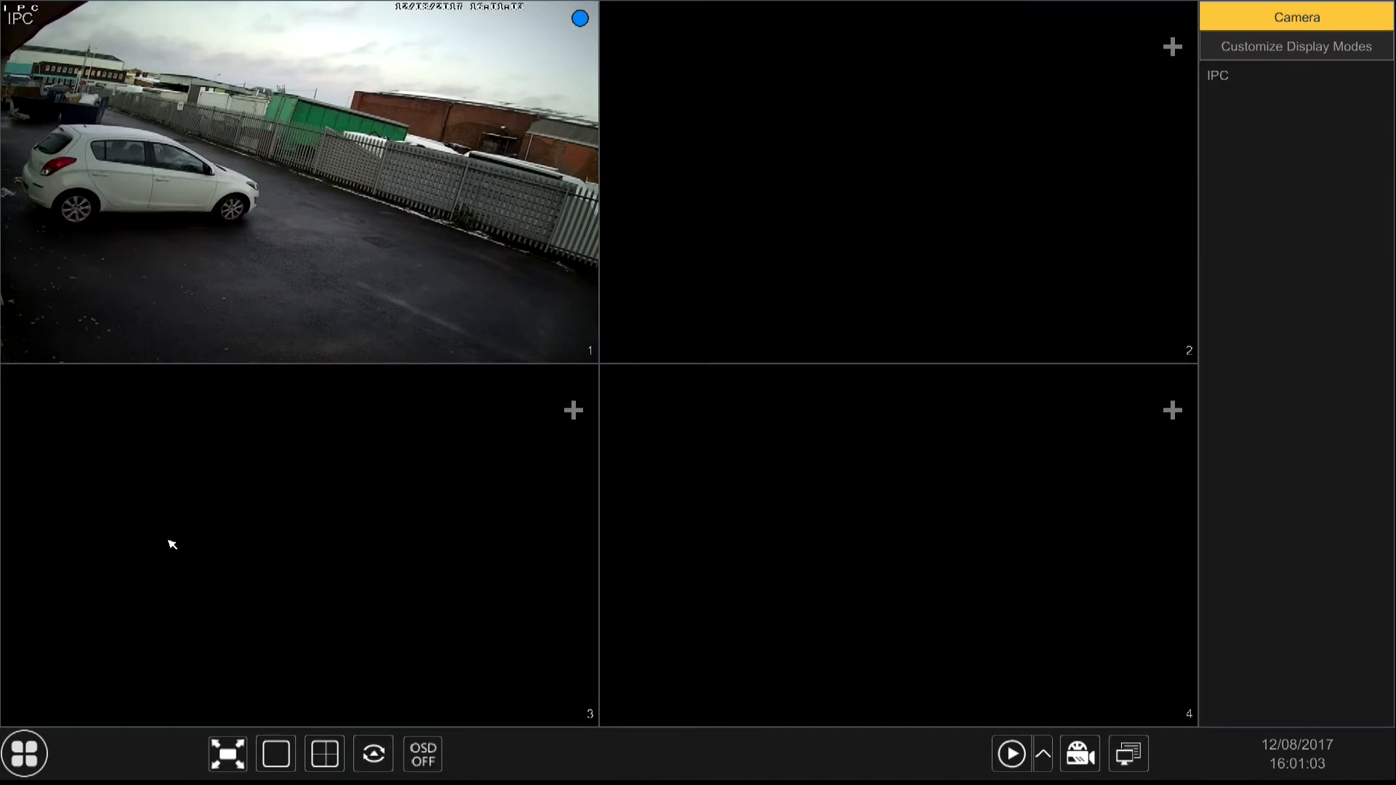
mouse_move(47, 645)
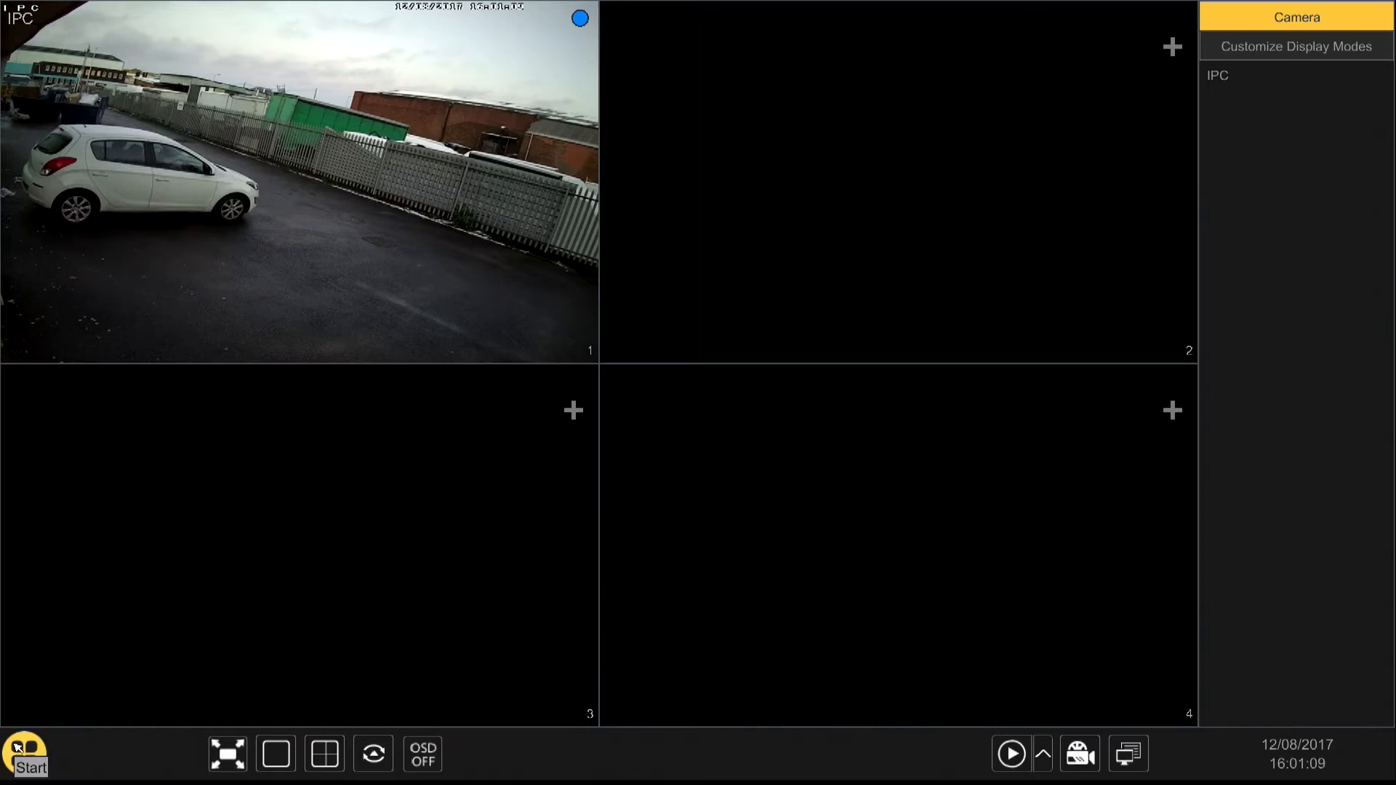
Step: Leave live view and bring up the main settings menu with Camera, Record, Alarm, Network, Account and System
left_click(25, 754)
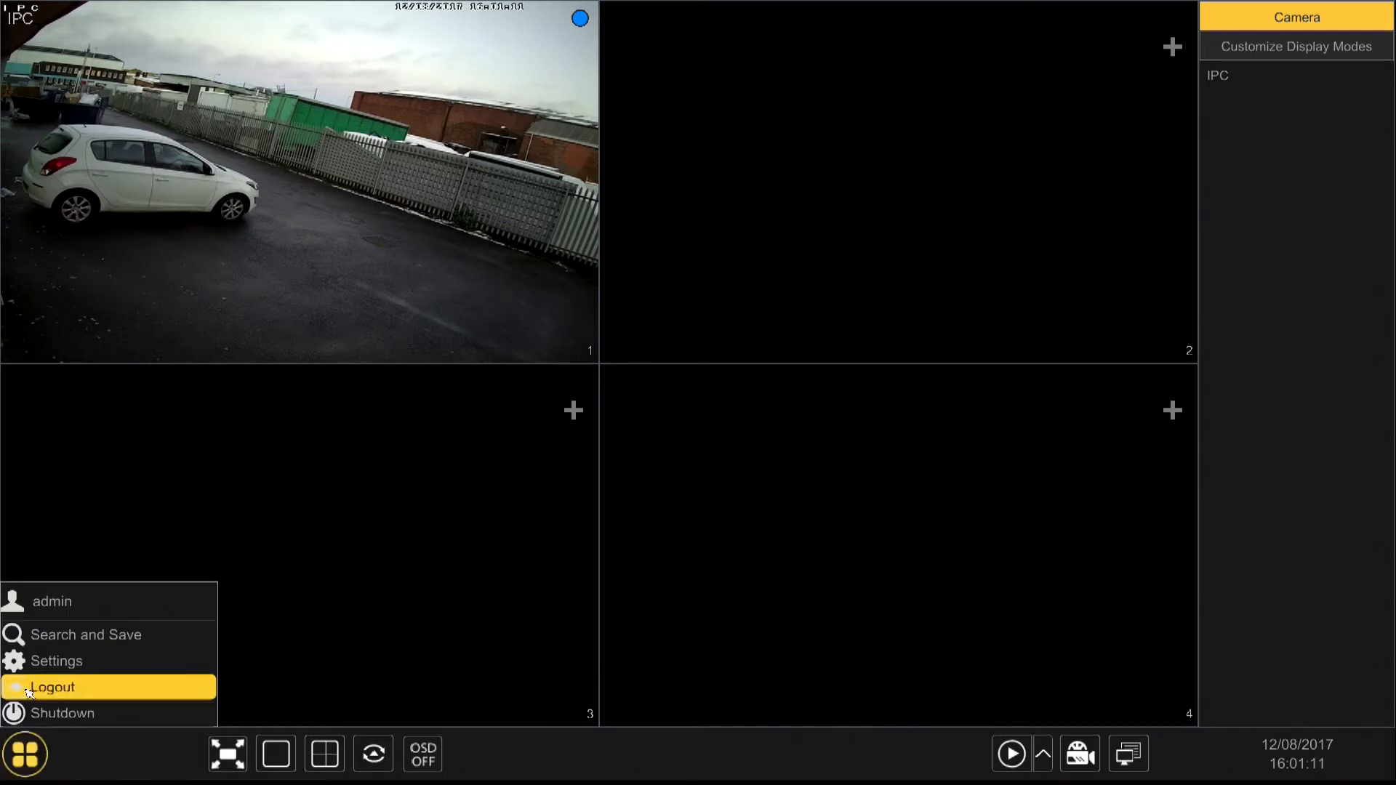
left_click(56, 661)
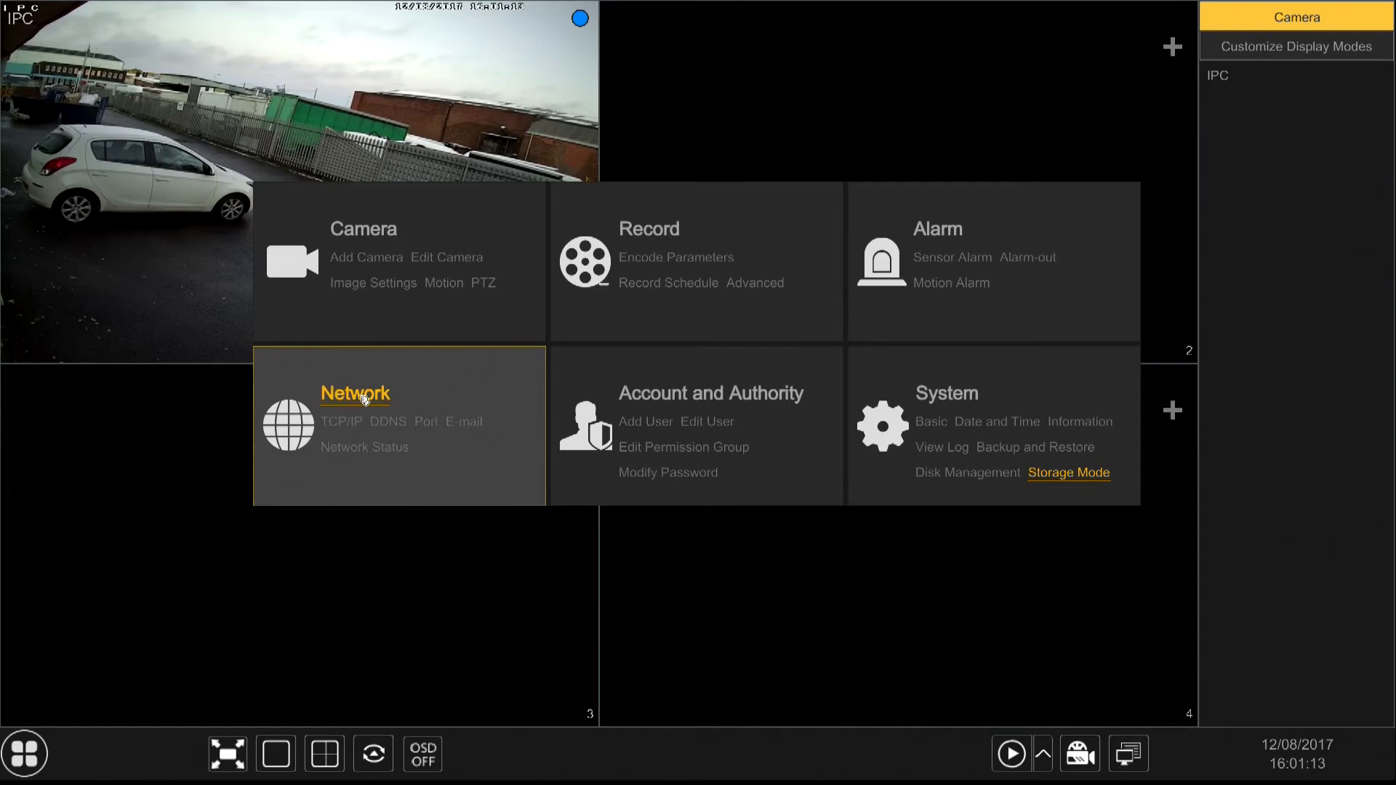
Step: Show the Network TCP/IP page with Ethernet Port 1's static IPv4 address 192.168.1.200
left_click(354, 393)
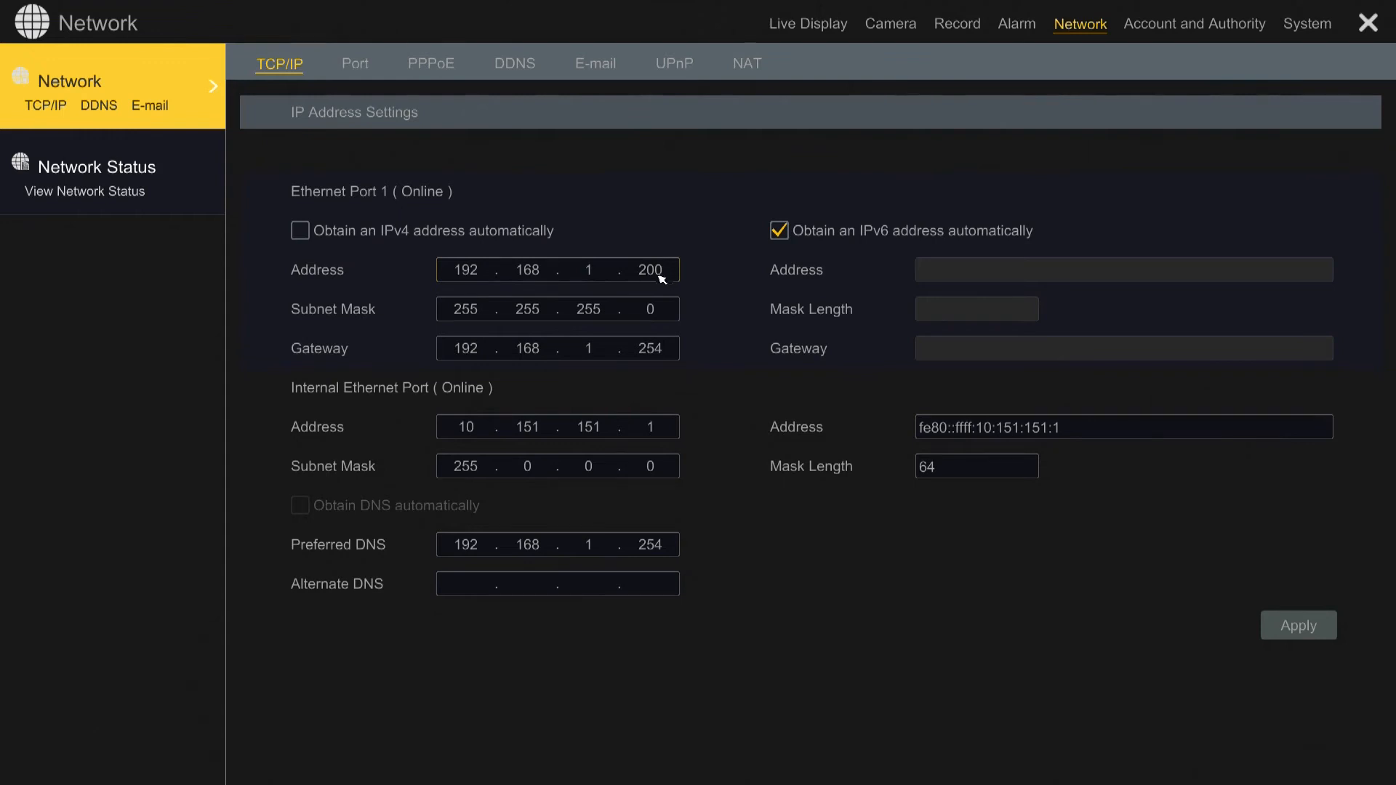
mouse_move(655, 525)
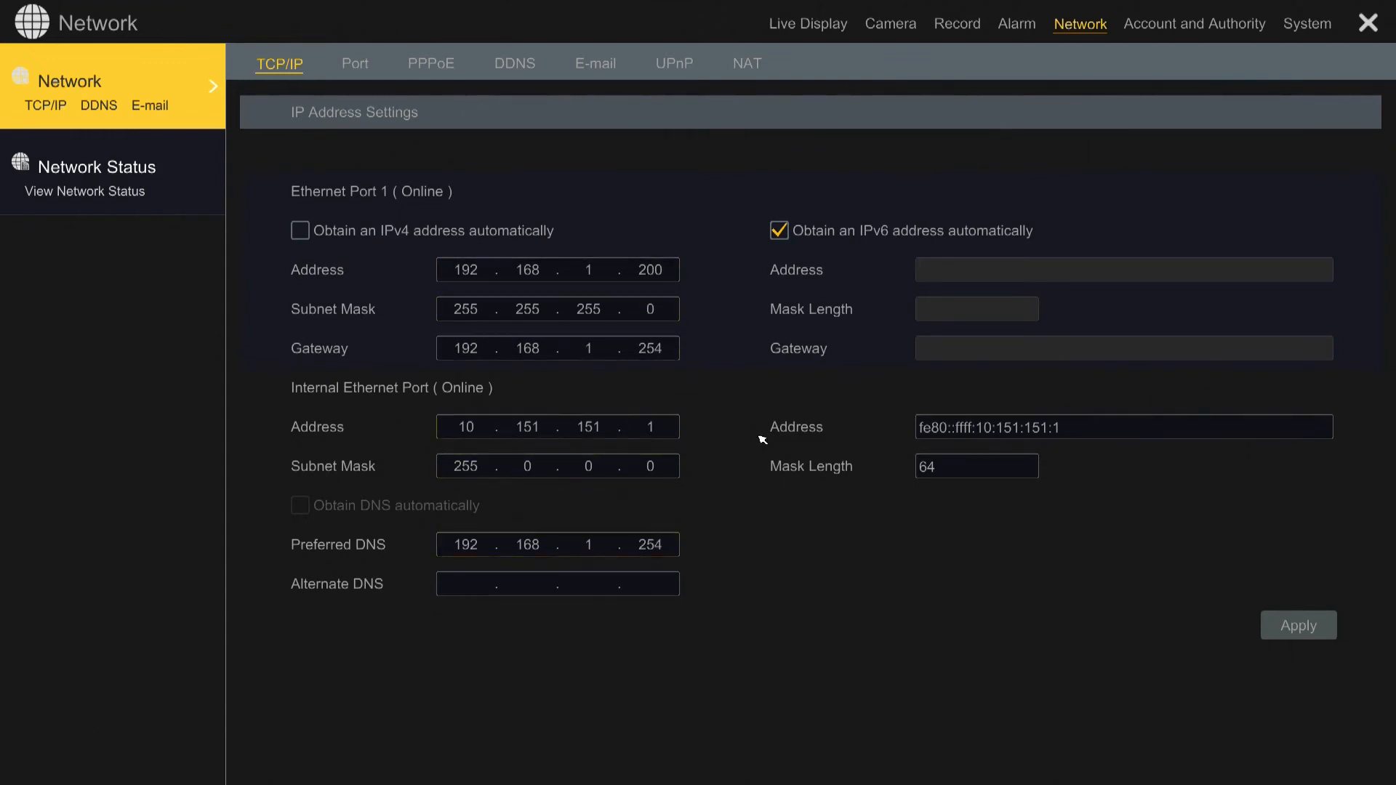
mouse_move(572, 369)
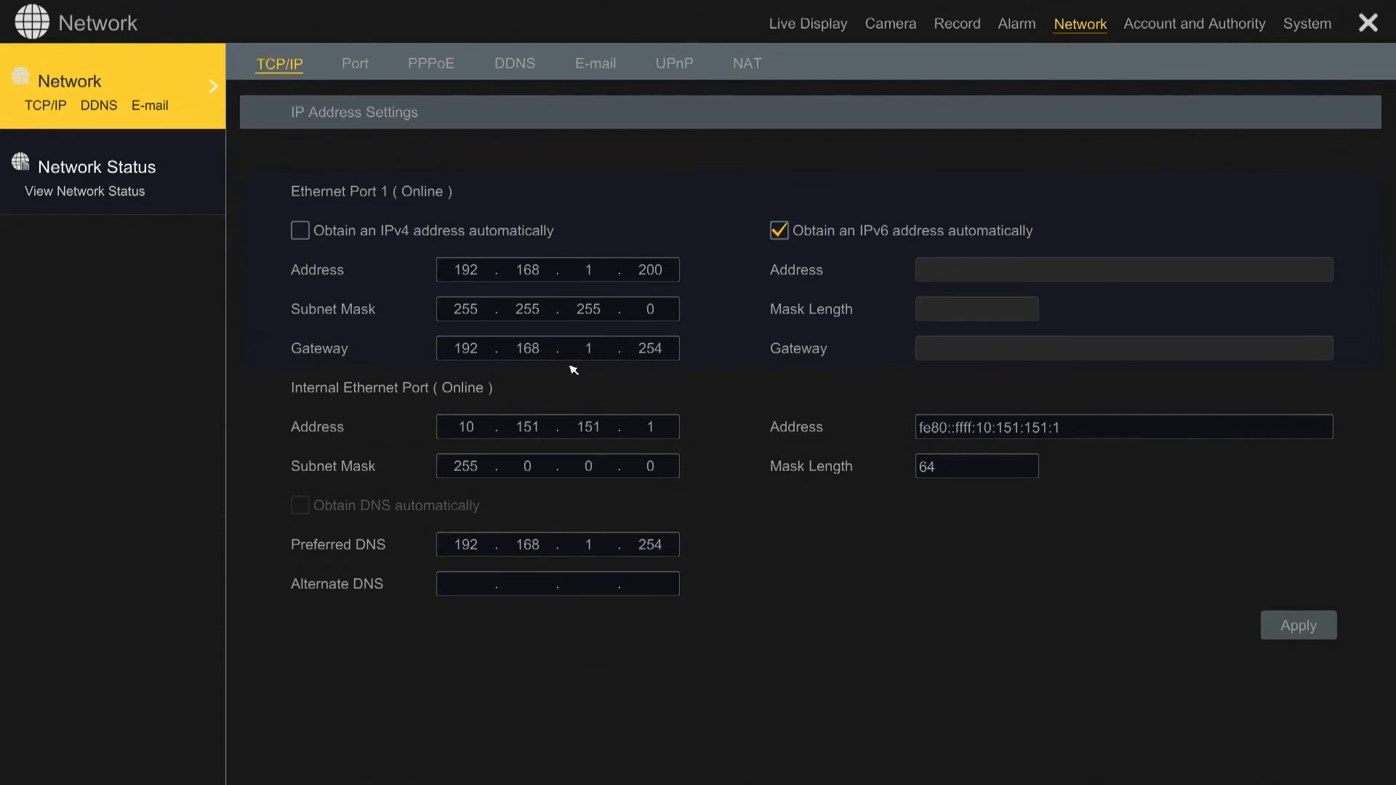
mouse_move(541, 292)
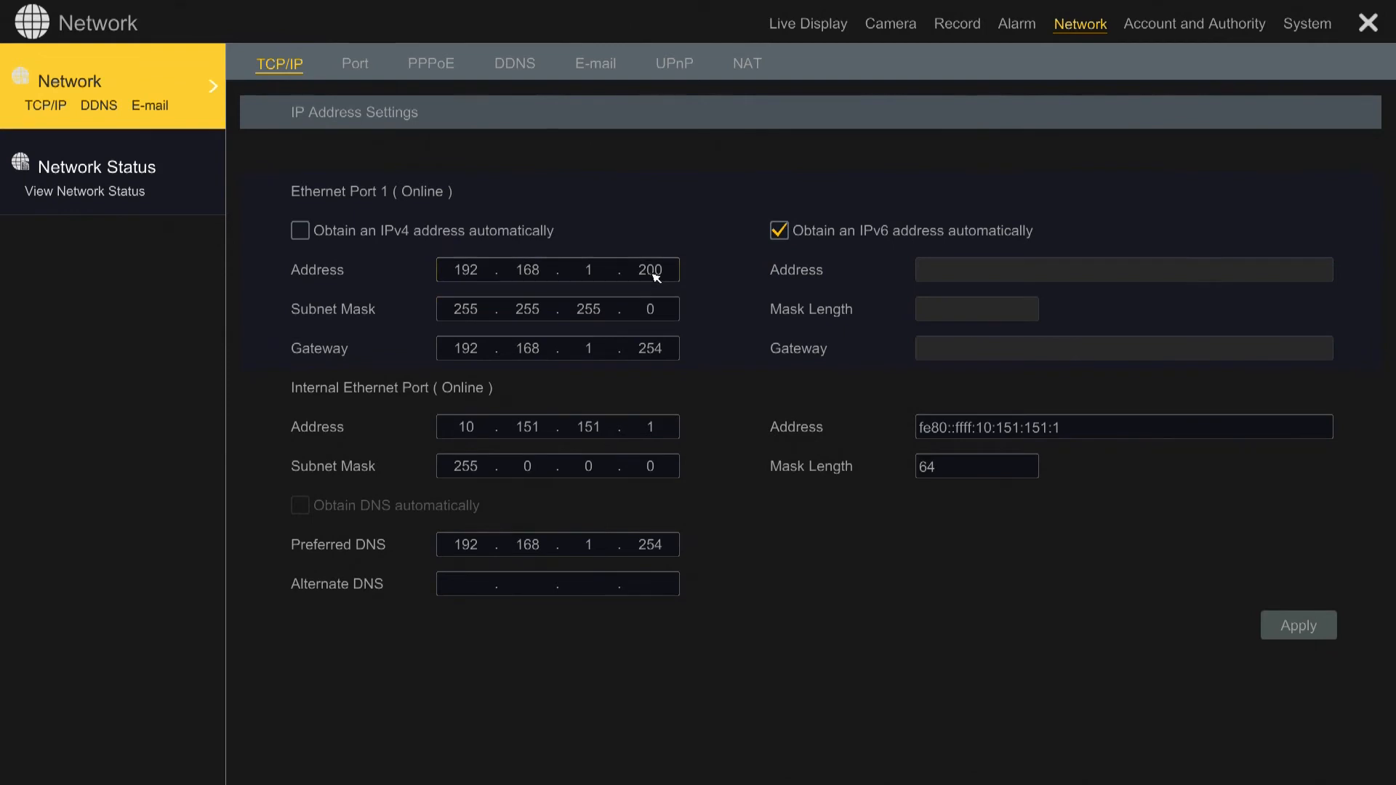
mouse_move(737, 86)
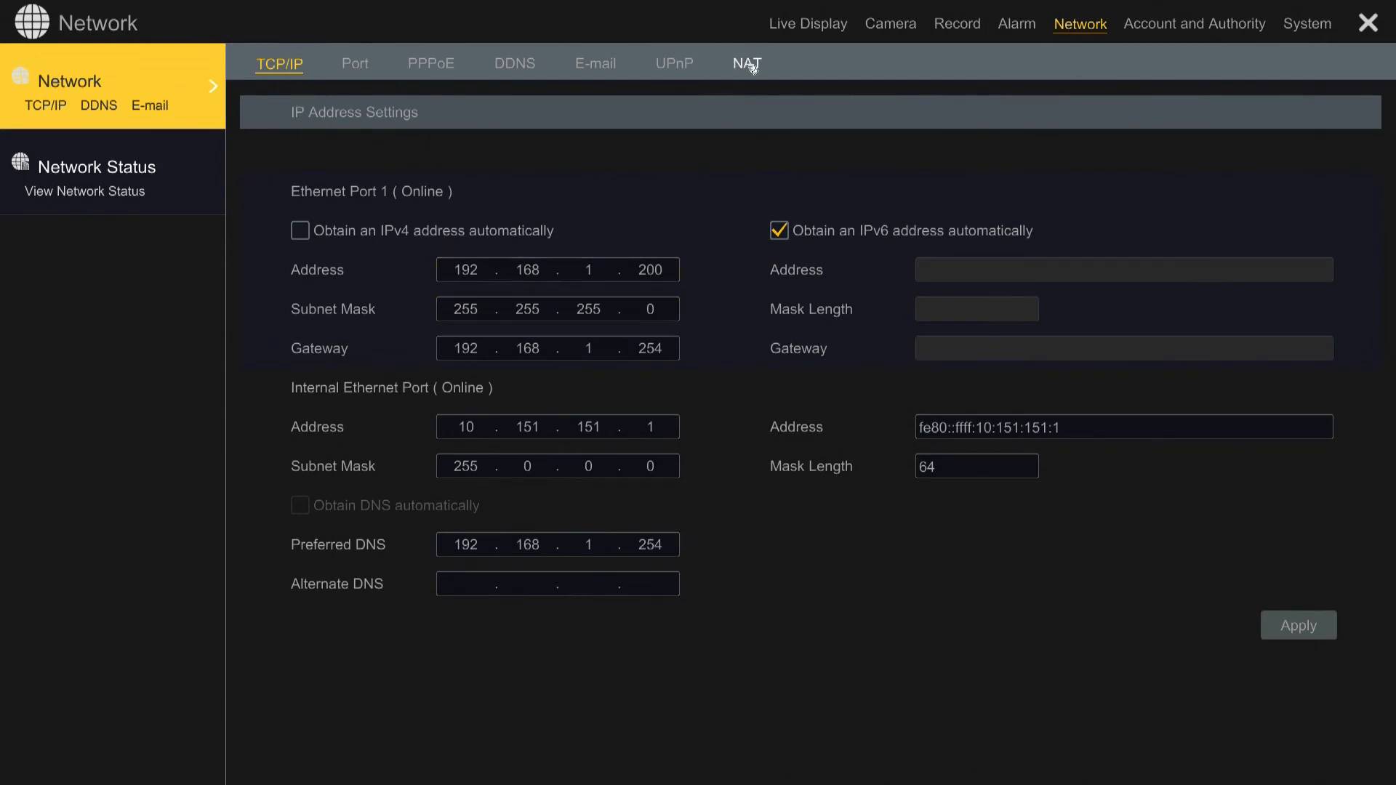
Step: Show the NAT page with NAT enabled, server nat.autonat.com and the P2P QR code
left_click(746, 64)
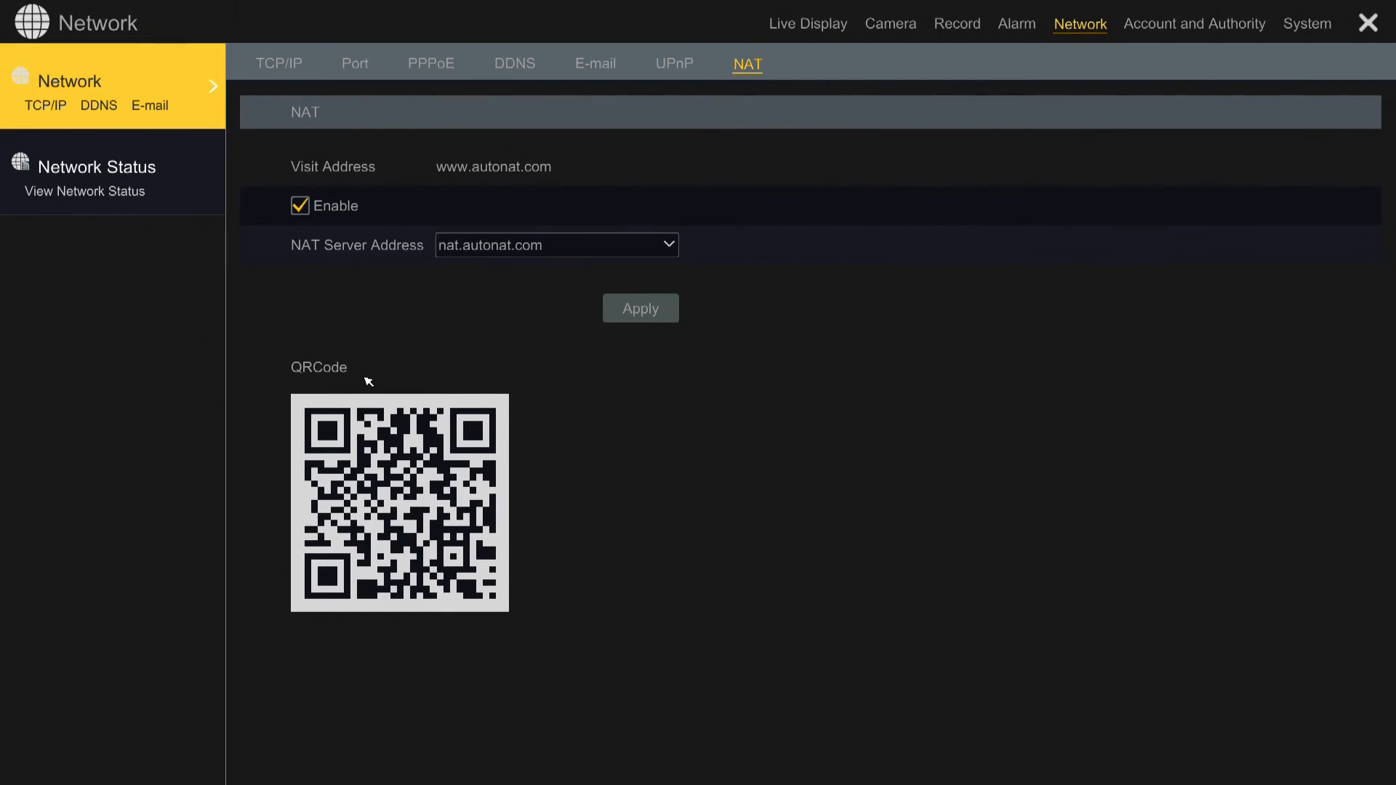
mouse_move(423, 489)
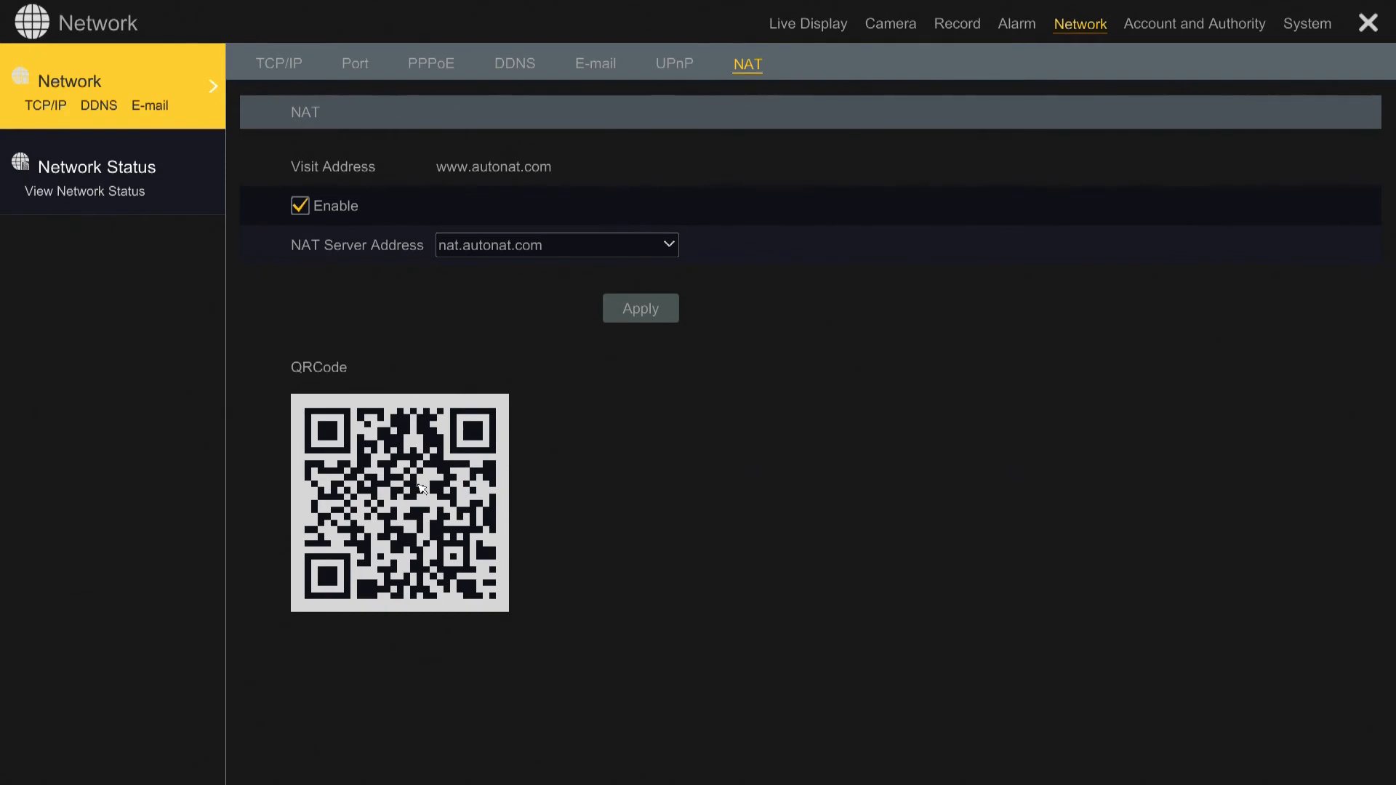
mouse_move(458, 392)
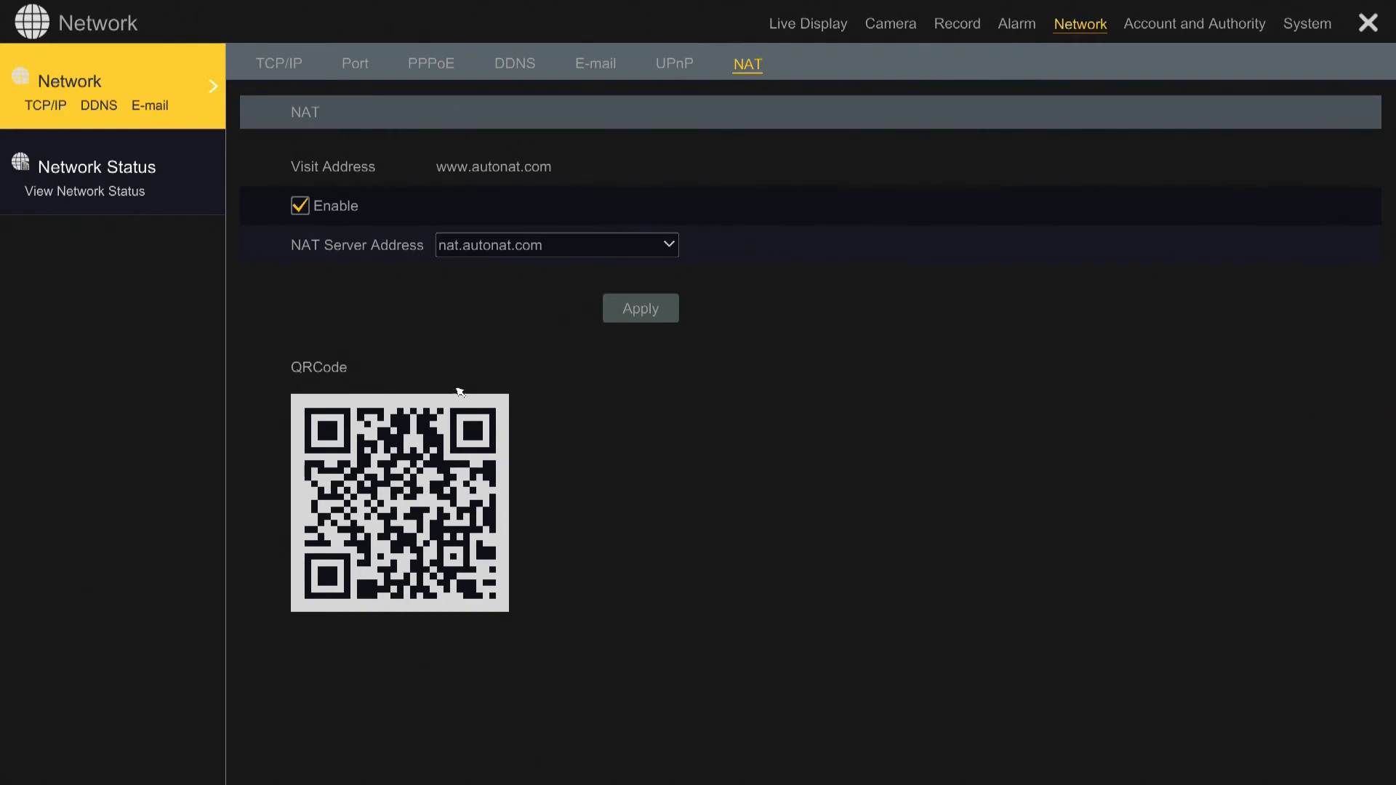
mouse_move(467, 270)
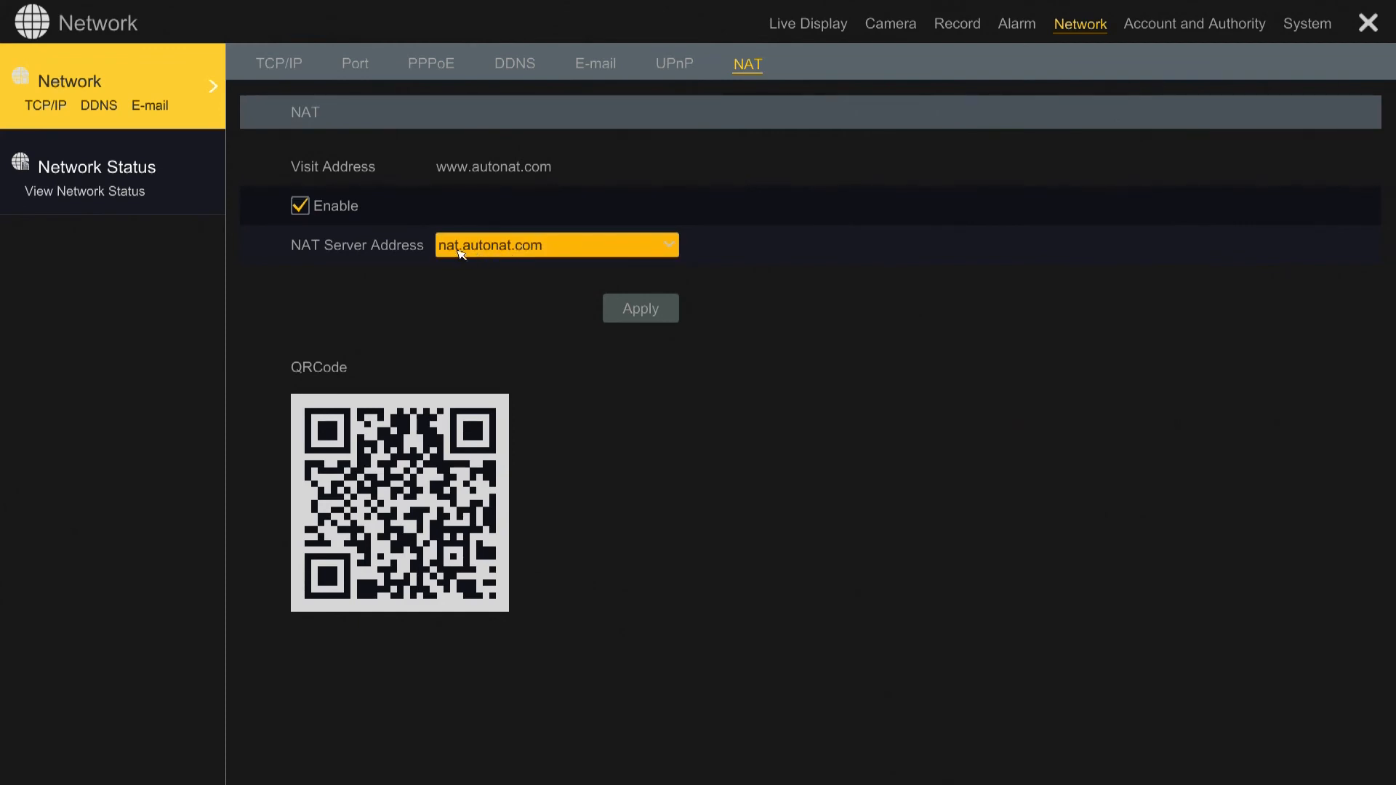
mouse_move(519, 250)
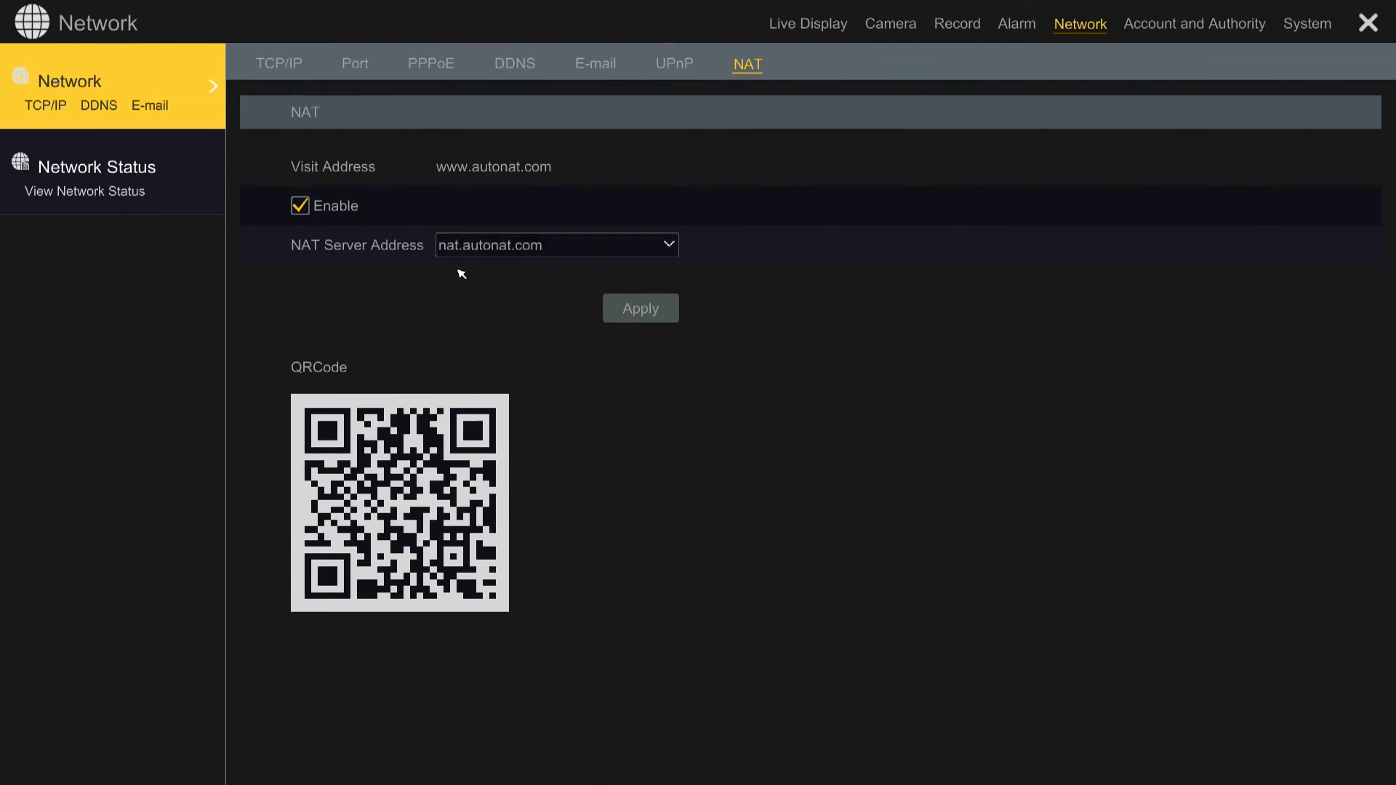
left_click(552, 245)
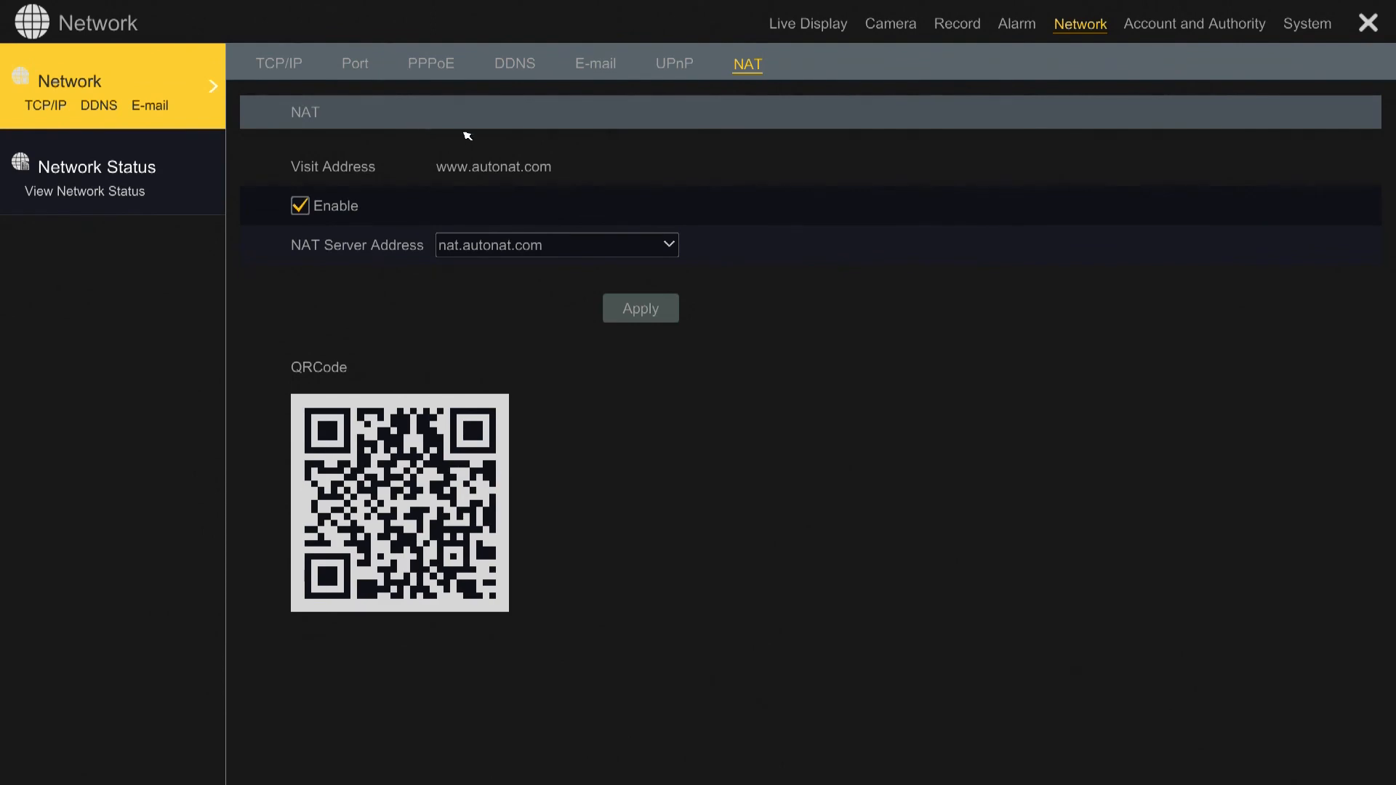
Step: Return to the TCP/IP page showing Ethernet Port 1's address 192.168.1.200, mask and gateway
left_click(278, 63)
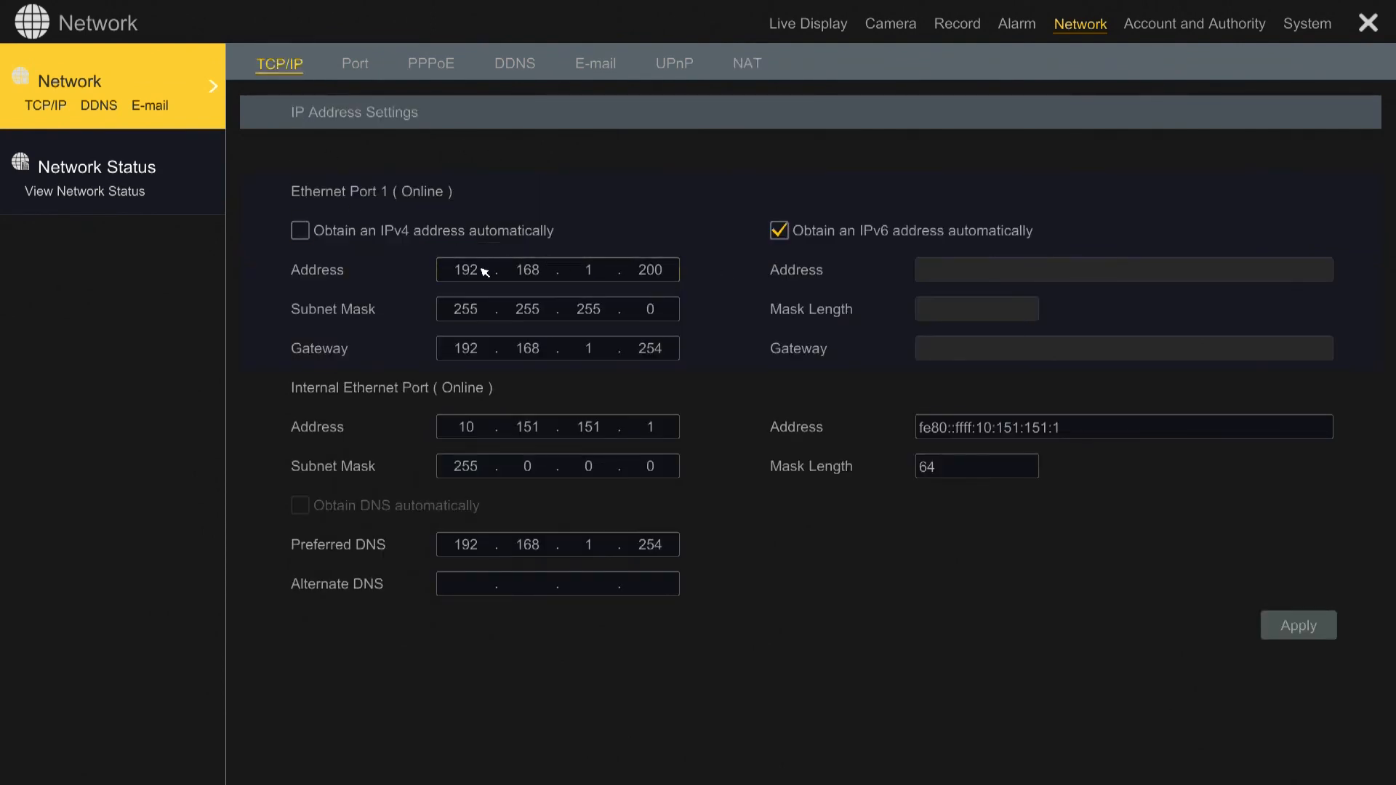
mouse_move(487, 278)
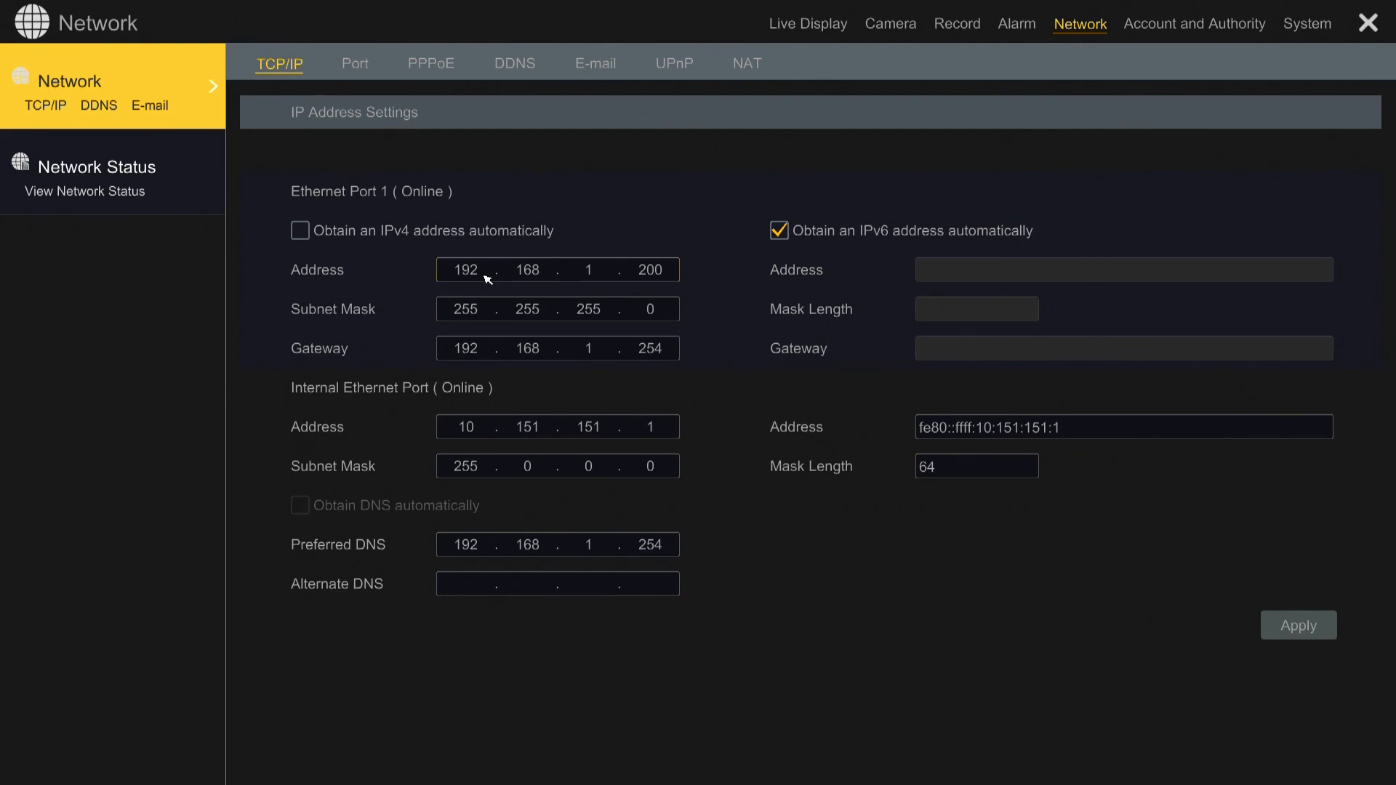